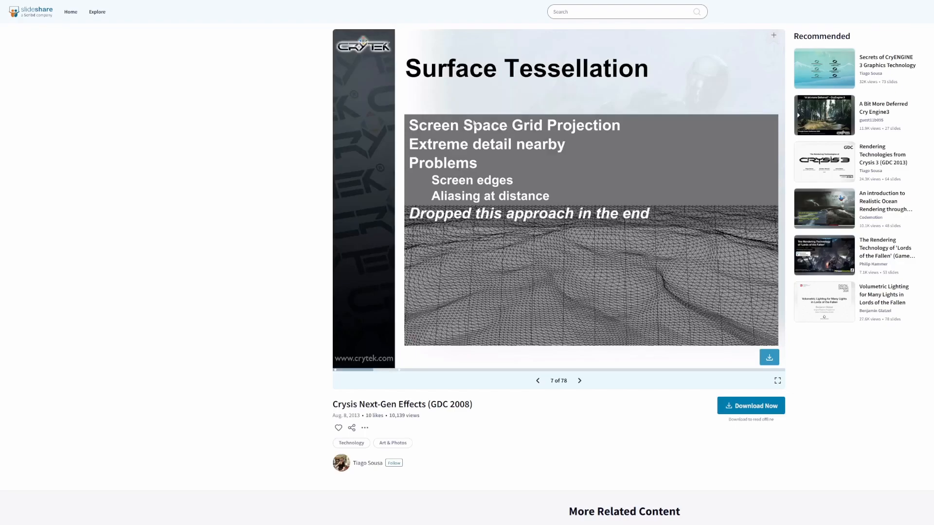
mouse_move(583, 155)
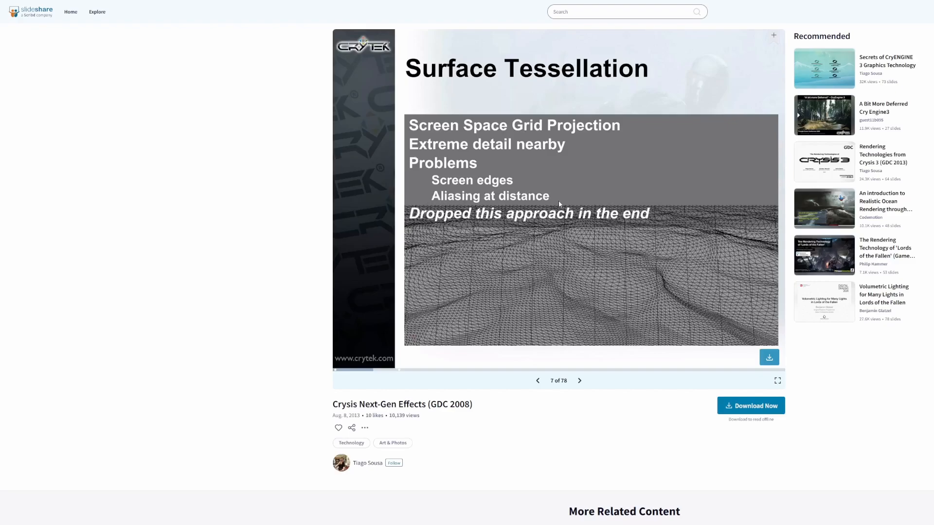
mouse_move(634, 220)
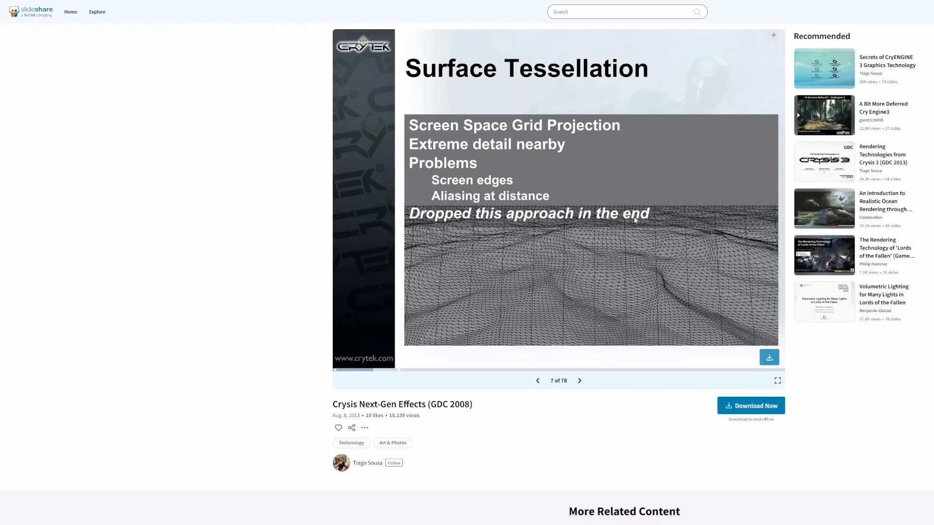
mouse_move(425, 195)
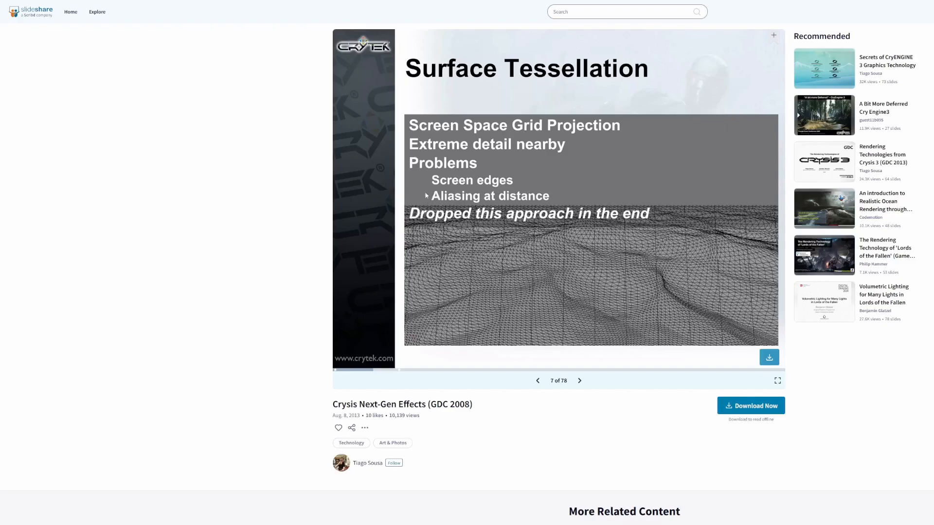
mouse_move(512, 207)
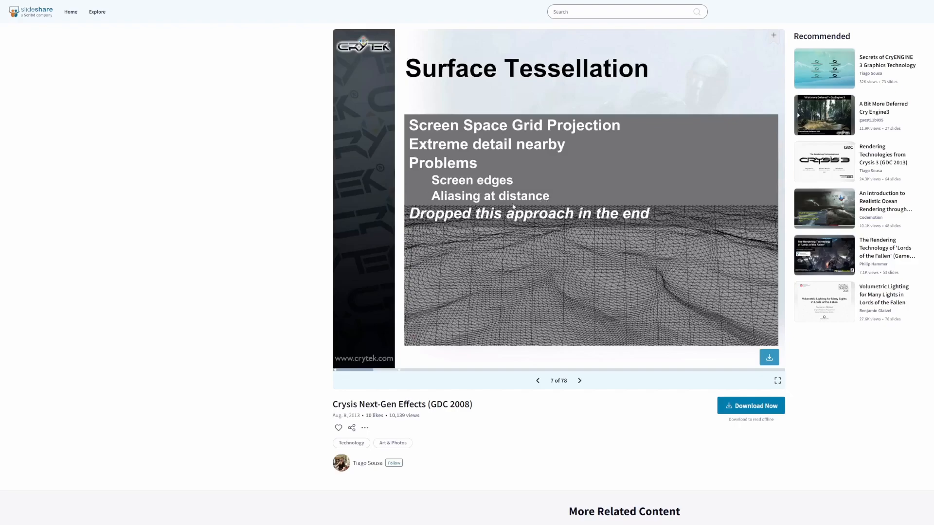
mouse_move(442, 232)
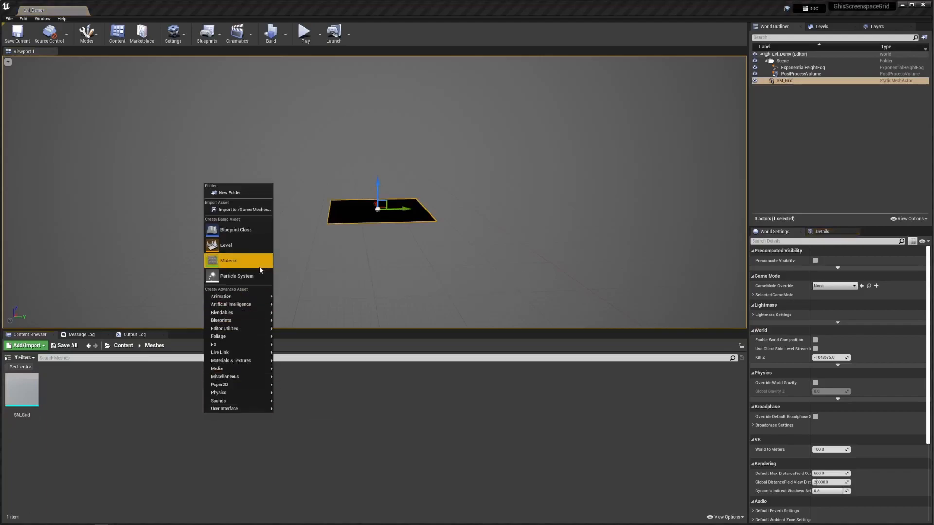
- Create the M_Grid material in the Meshes folder and bring up the SM_Grid plane mesh
left_click(229, 261)
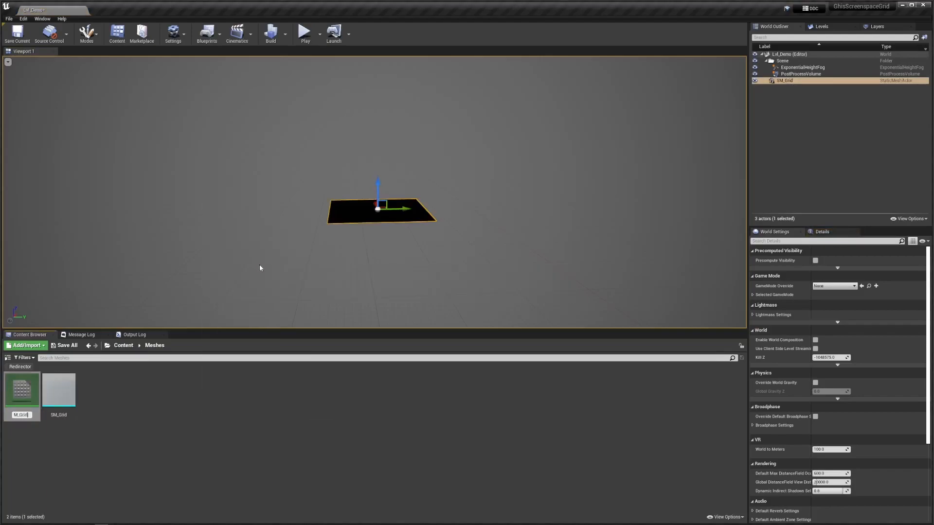
left_click(22, 390)
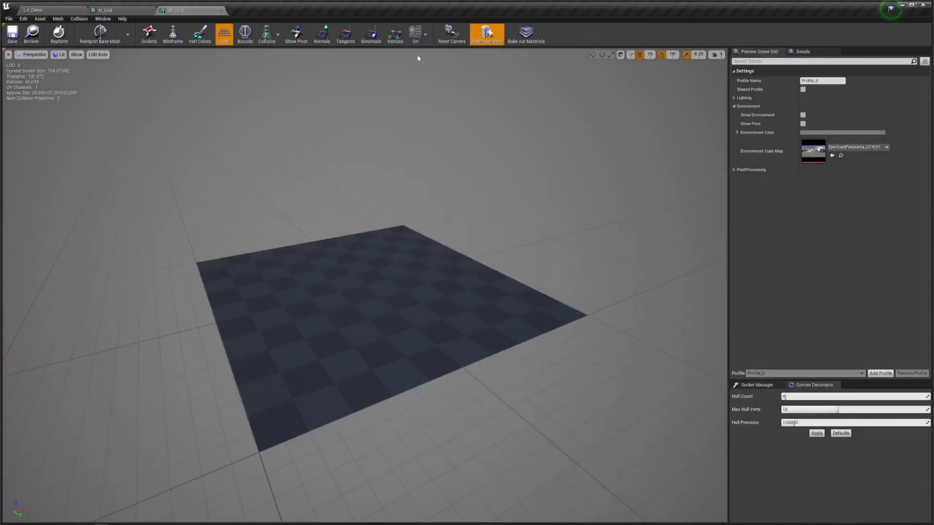
left_click(415, 34)
type("const")
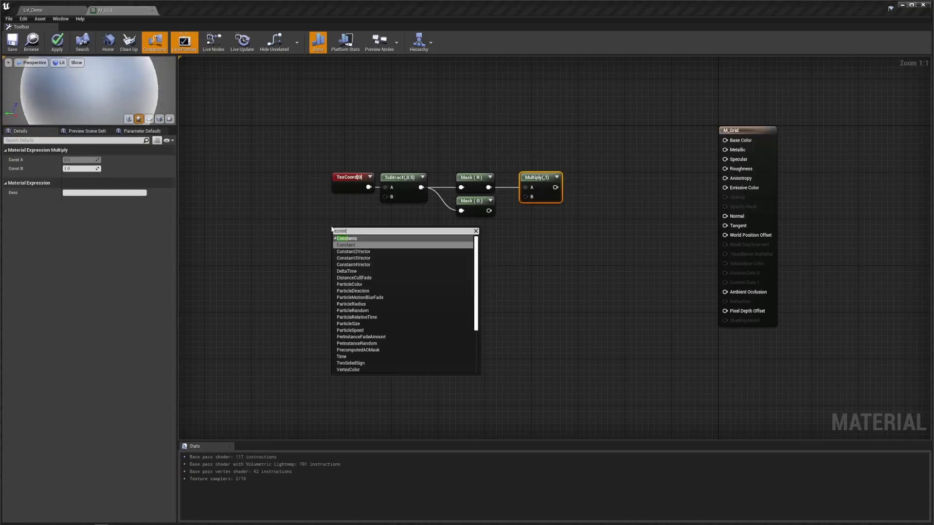
- Add constant vector, TransformVector and Absolute World Position nodes for the screen-to-world projection
left_click(353, 258)
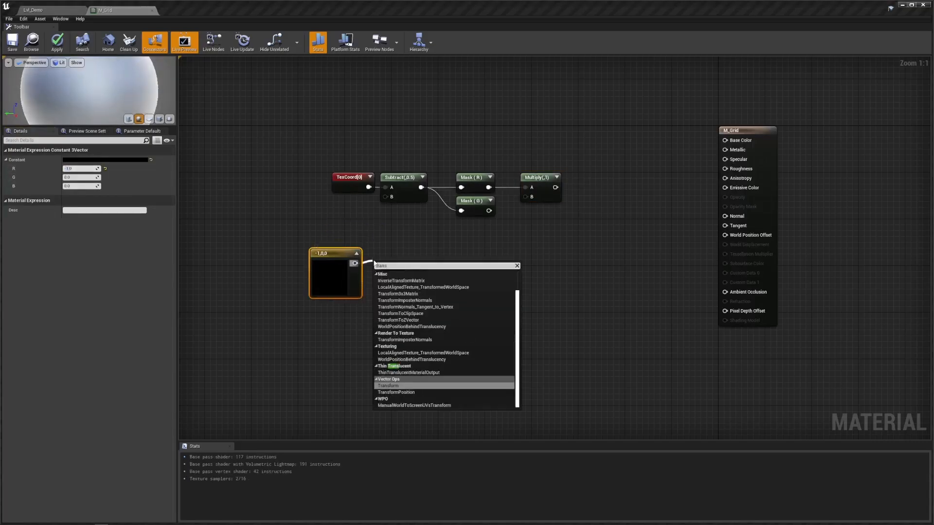
left_click(388, 385)
type("world")
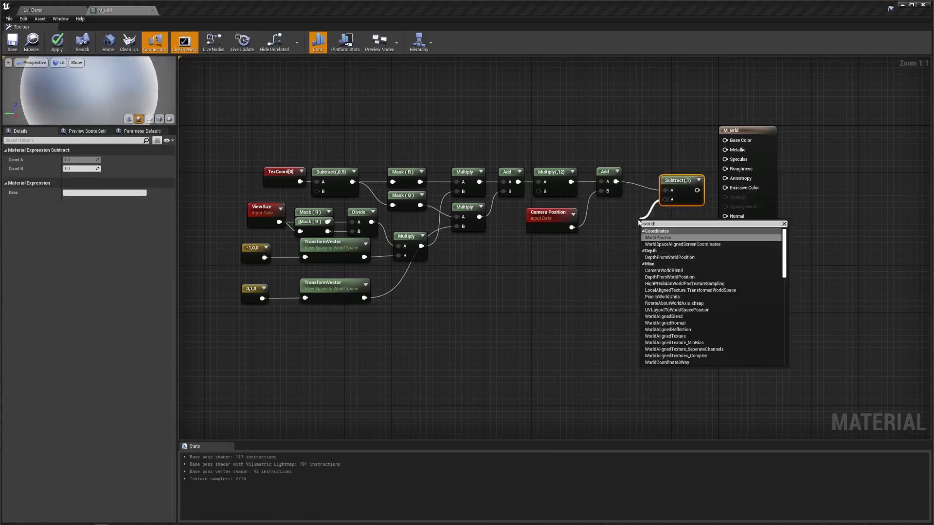
left_click(657, 237)
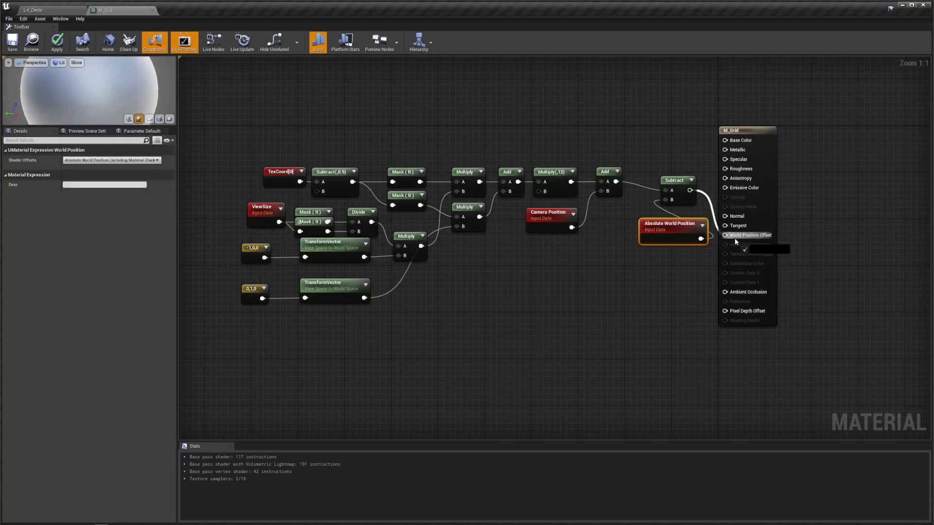
- Wire the result into World Position Offset, then locate the Near Clip Plane setting via 'near cli'
left_click_drag(673, 229, 640, 215)
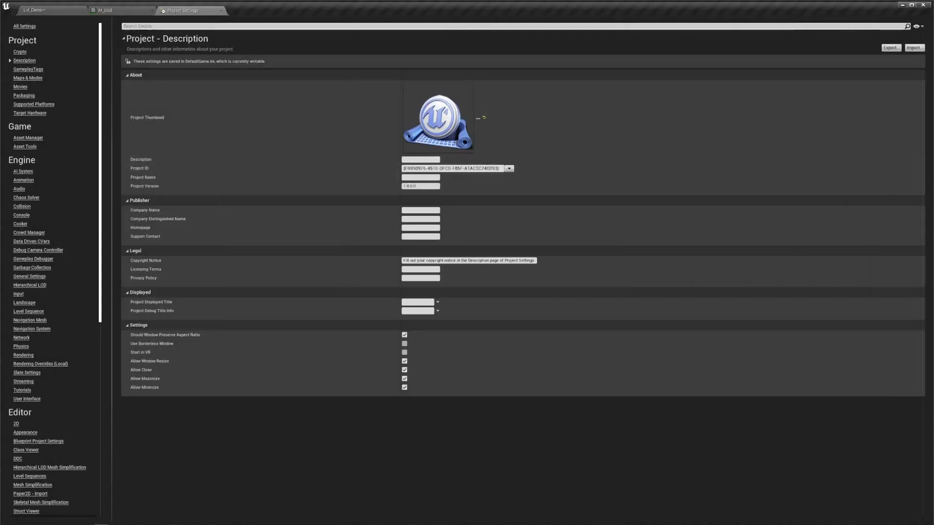
type("near cli")
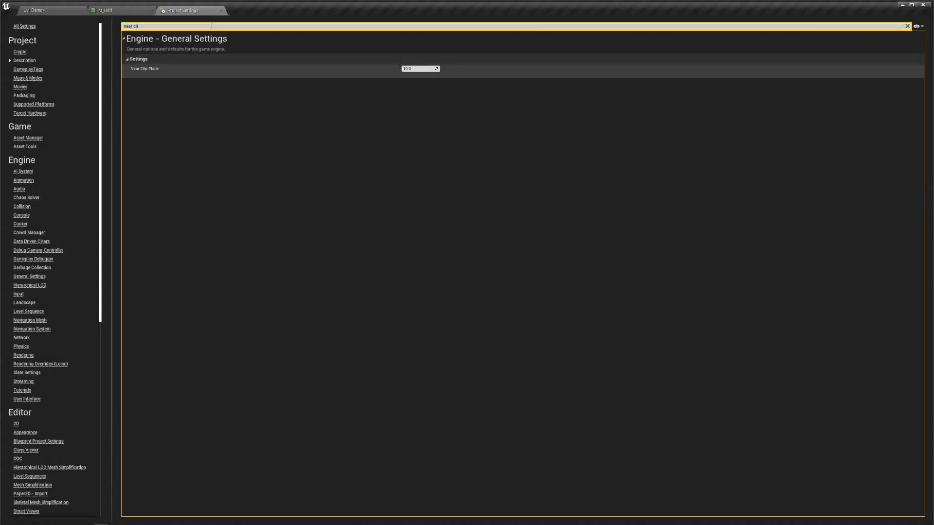
left_click(119, 10)
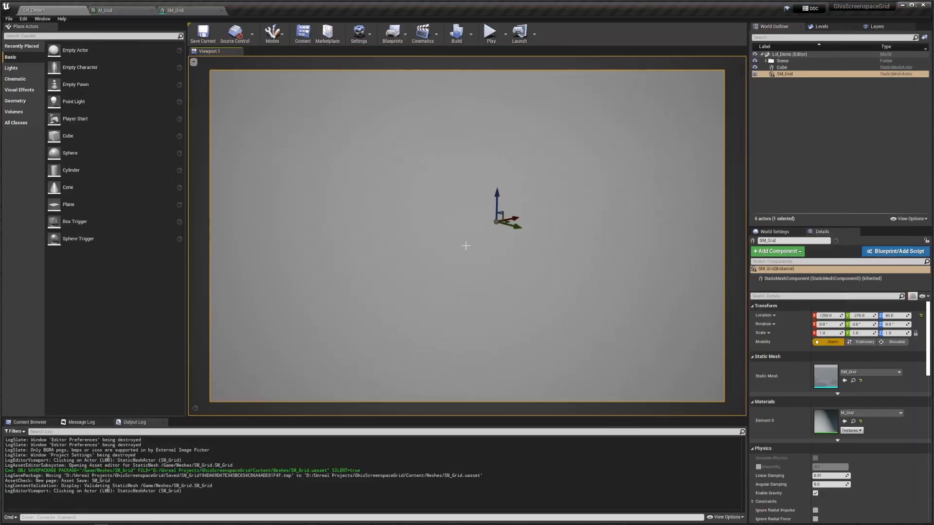
- Set SM_Grid's bounds extension to 20000 and review the projected-grid article
left_click(177, 10)
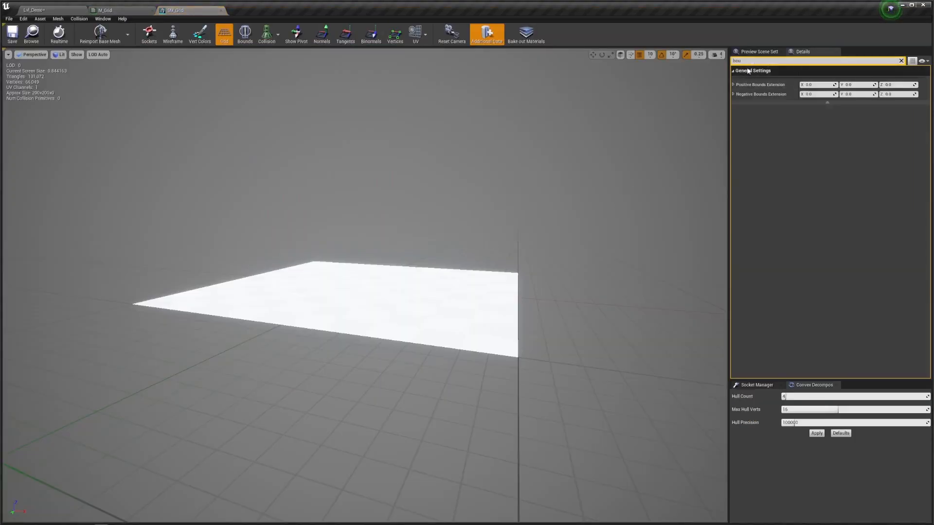
type("20000")
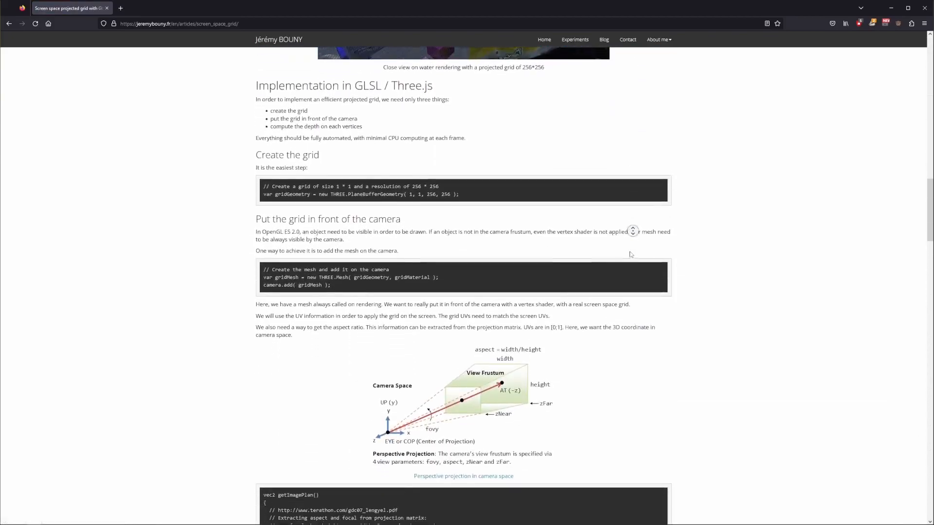
scroll("down", 3)
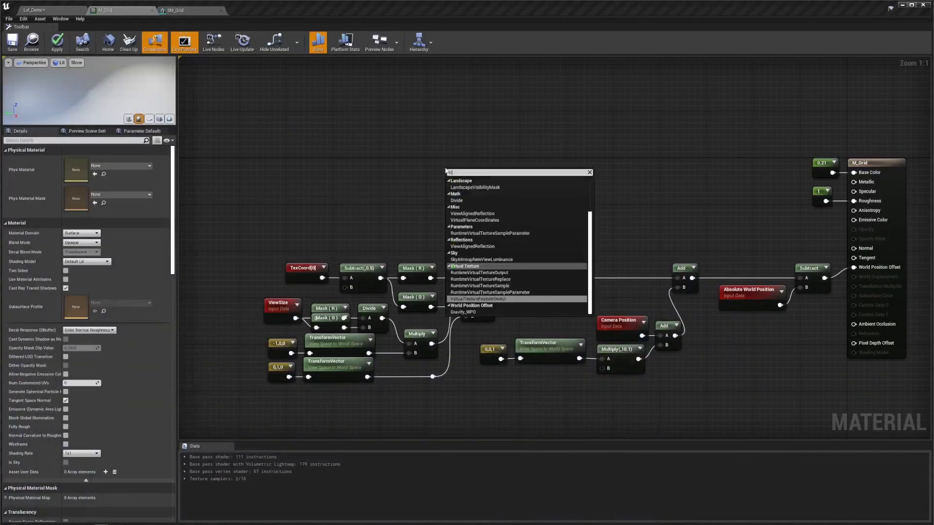
- Add a VirtualPlaneCoordinates function node to M_Grid by searching 'Virtual'
type("Virtual")
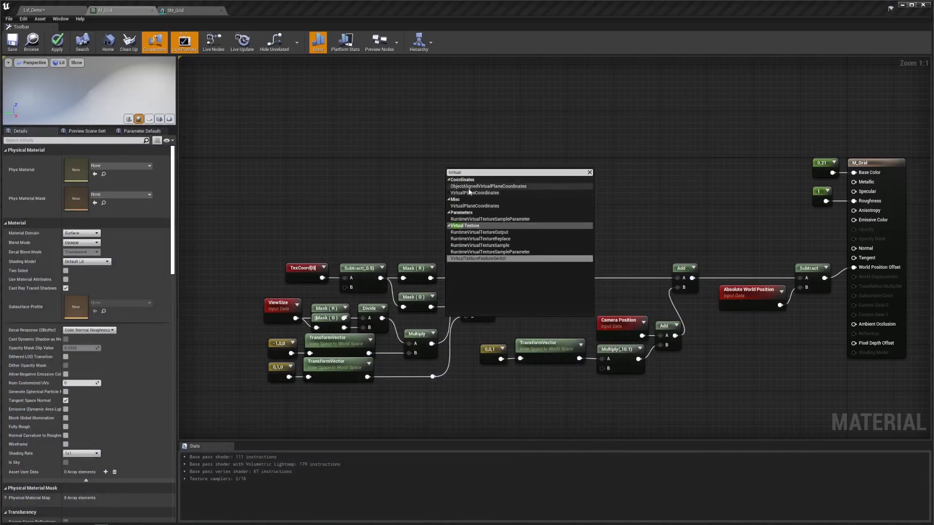
left_click(474, 193)
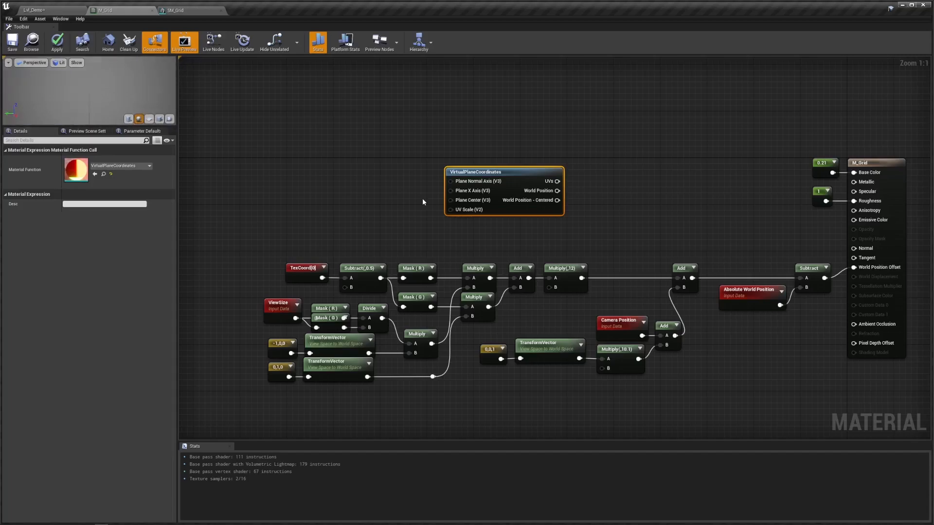
mouse_move(474, 183)
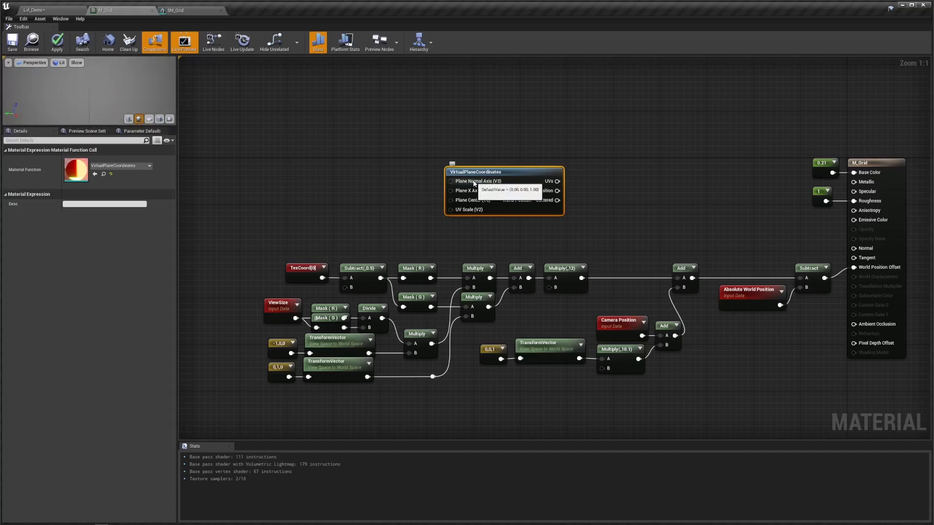
mouse_move(473, 204)
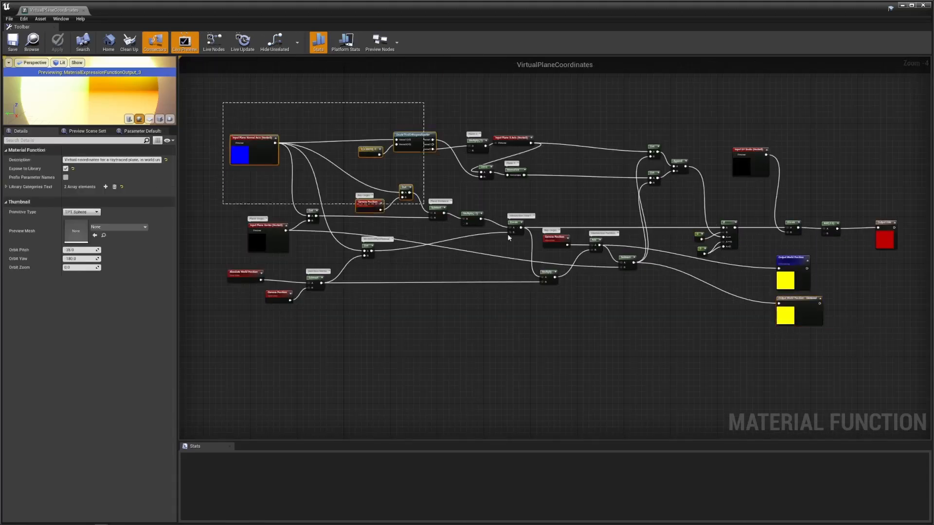
- Inspect VirtualPlaneCoordinates and start the ray-plane network from the direction vector Subtract node
left_click(116, 10)
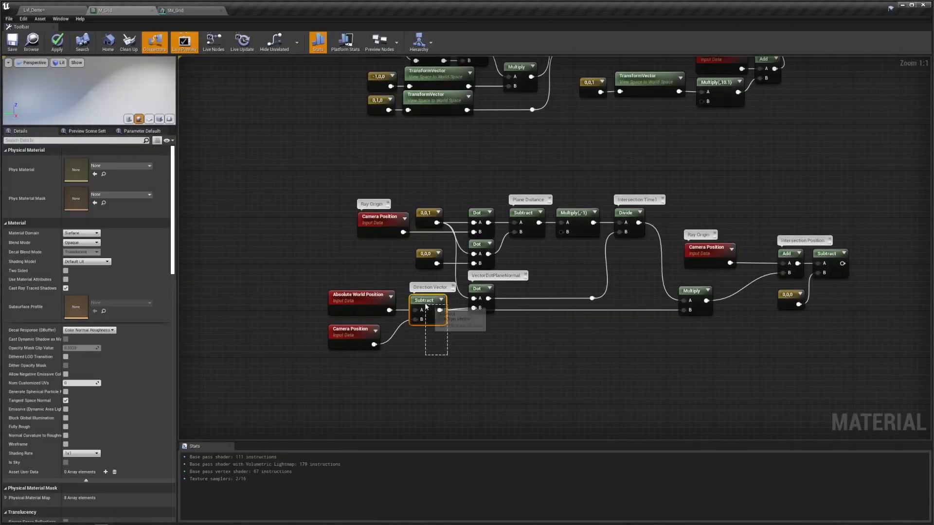
left_click(426, 300)
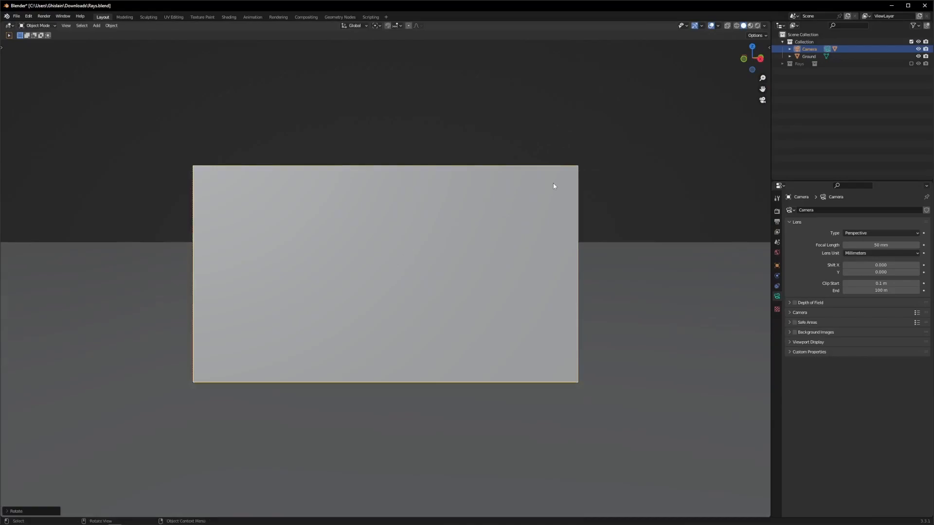
key("Tab")
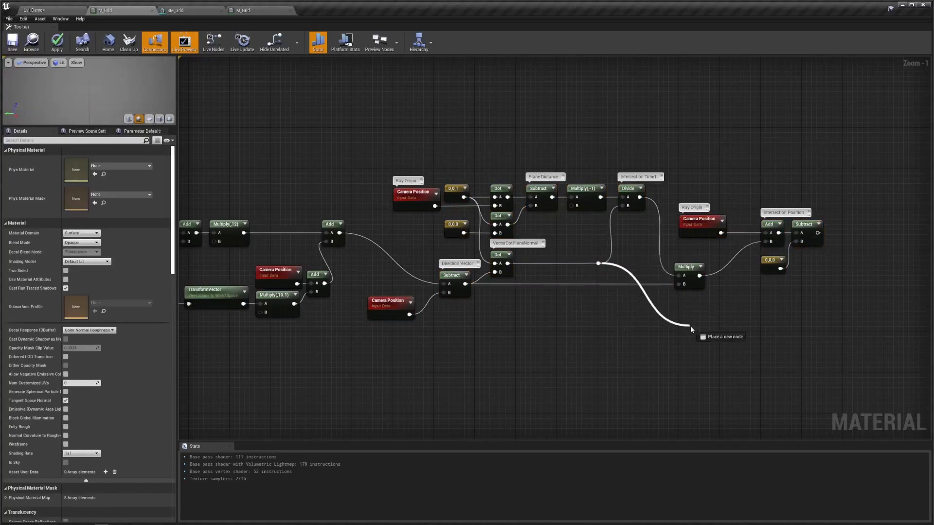
- Add a node on the intersection wire and place the 1,1,0 Constant3Vector below the direction vector
left_click(708, 330)
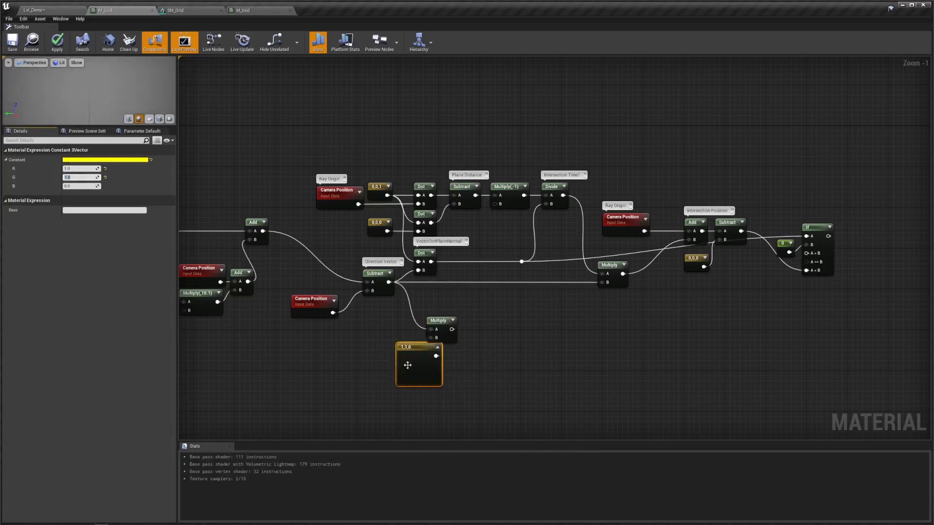
left_click(481, 324)
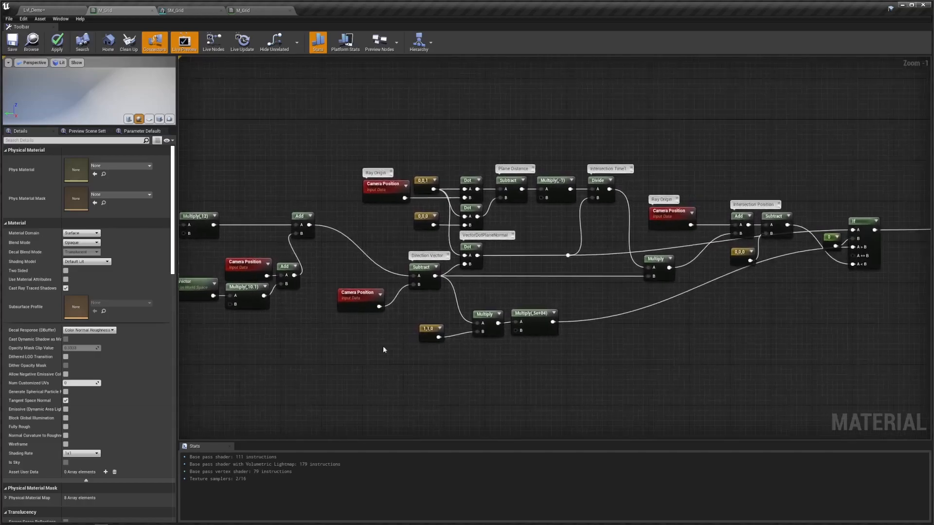
mouse_move(841, 382)
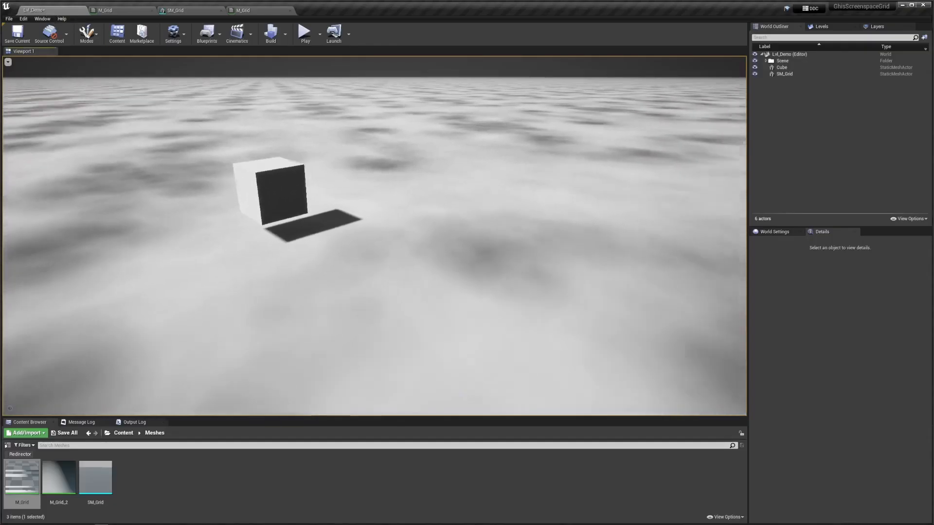
- Show the finished wave material graph with its Motion_4WayChaos nodes
left_click(259, 11)
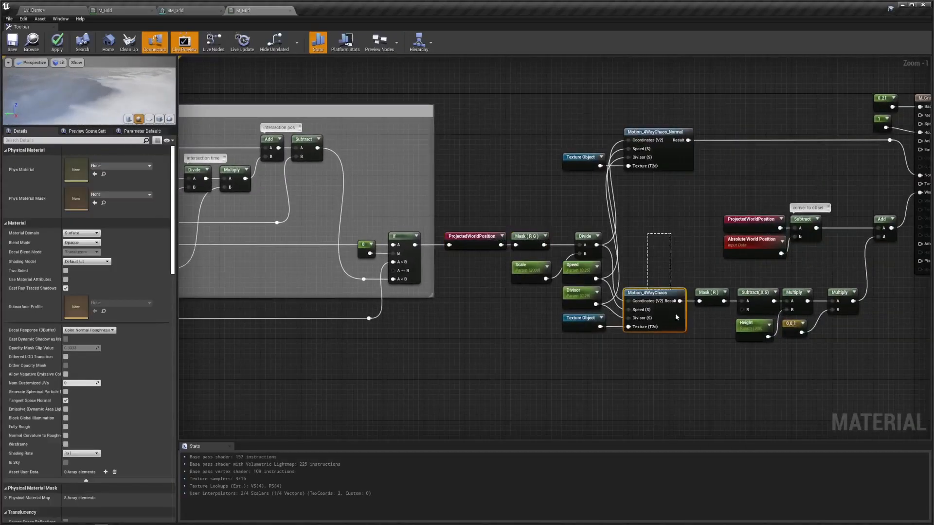